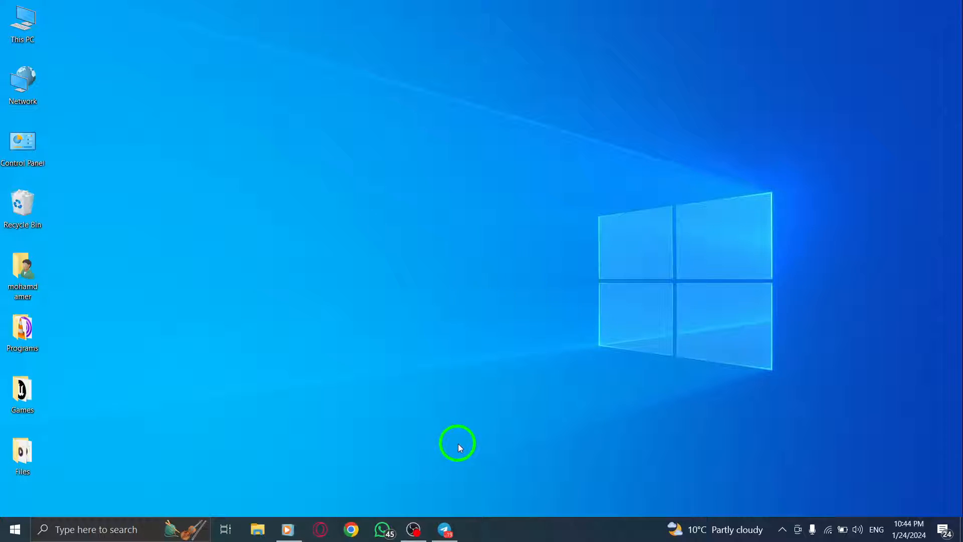
Launch Telegram Desktop from the taskbar and expand its main menu.
{"action": "left_click", "coordinate": [444, 529]}
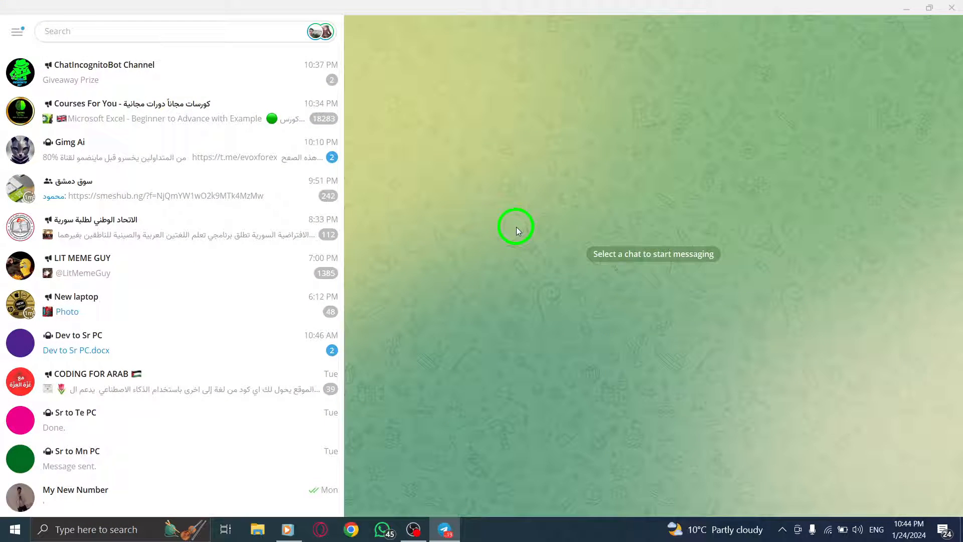
{"action": "left_click", "coordinate": [74, 31]}
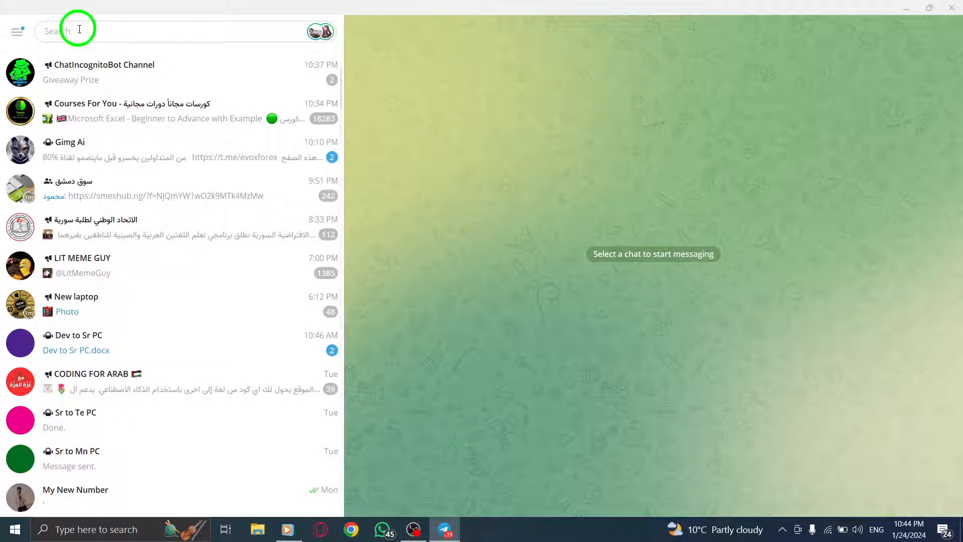
{"action": "mouse_move", "coordinate": [17, 32]}
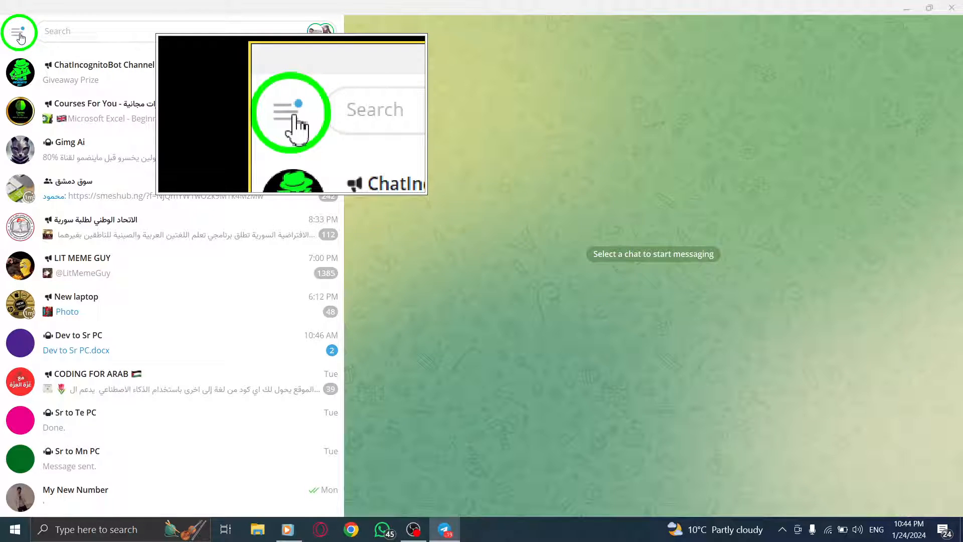
{"action": "left_click", "coordinate": [20, 31]}
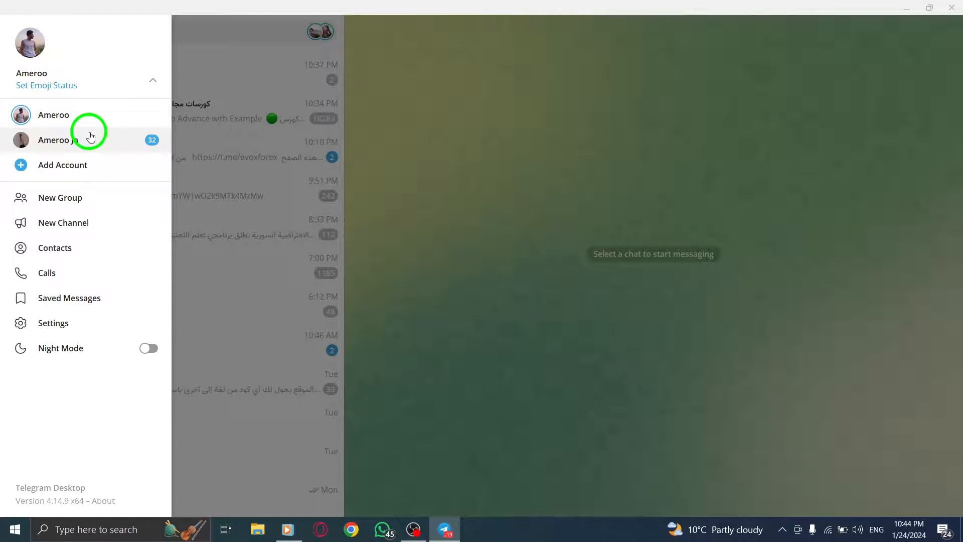
{"action": "mouse_move", "coordinate": [54, 222]}
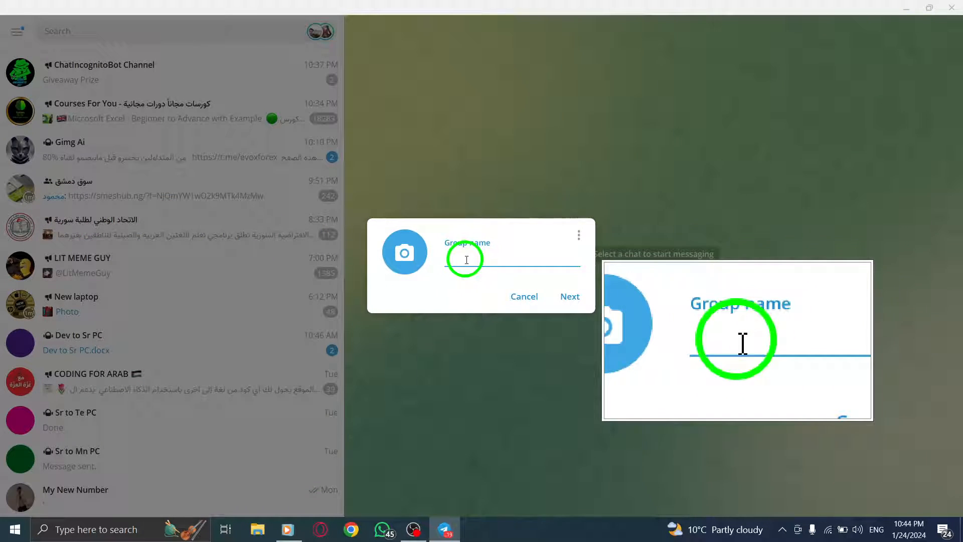
Enter 'asd' as the new group's name.
{"action": "type", "text": "asd"}
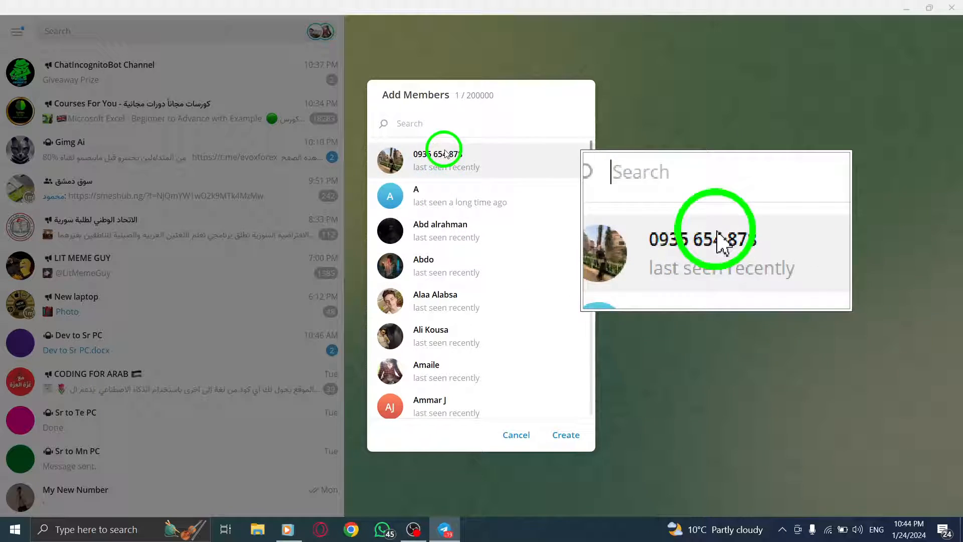
Search 'm', add My New Number as a member, and create the group asd123.
{"action": "type", "text": "m"}
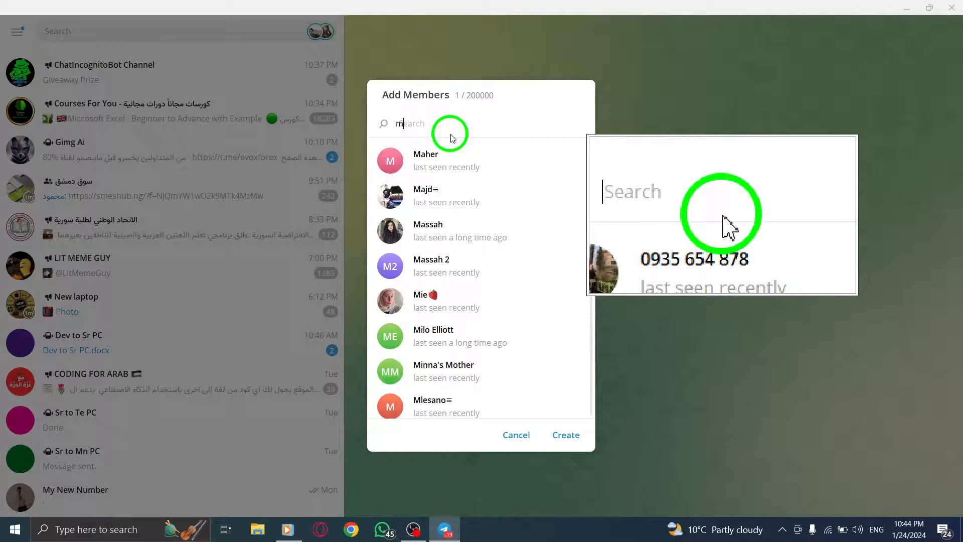
{"action": "left_click", "coordinate": [448, 159]}
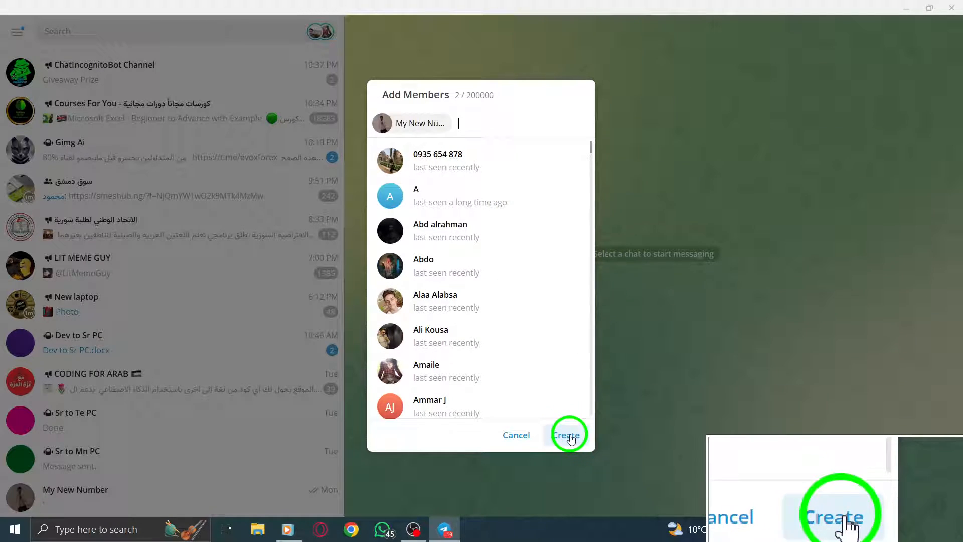
{"action": "left_click", "coordinate": [565, 434]}
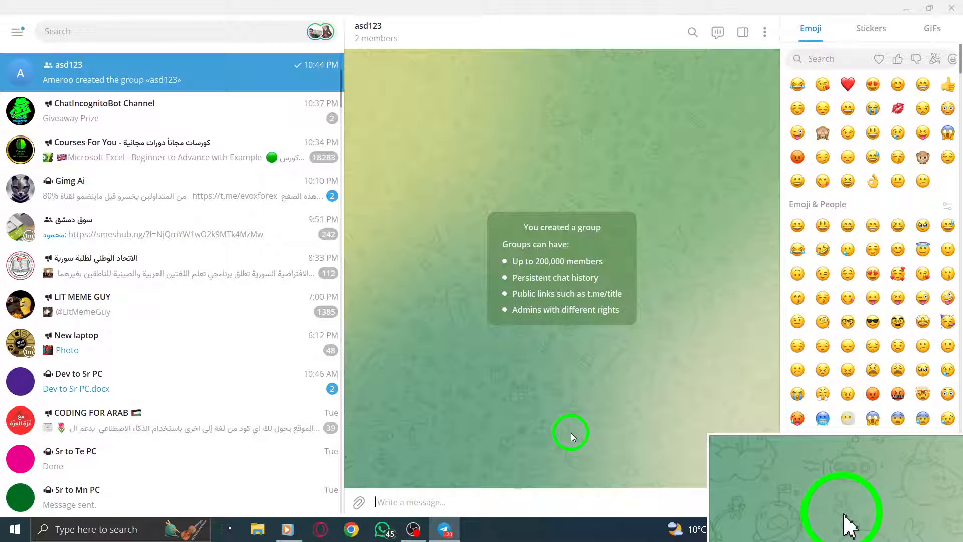